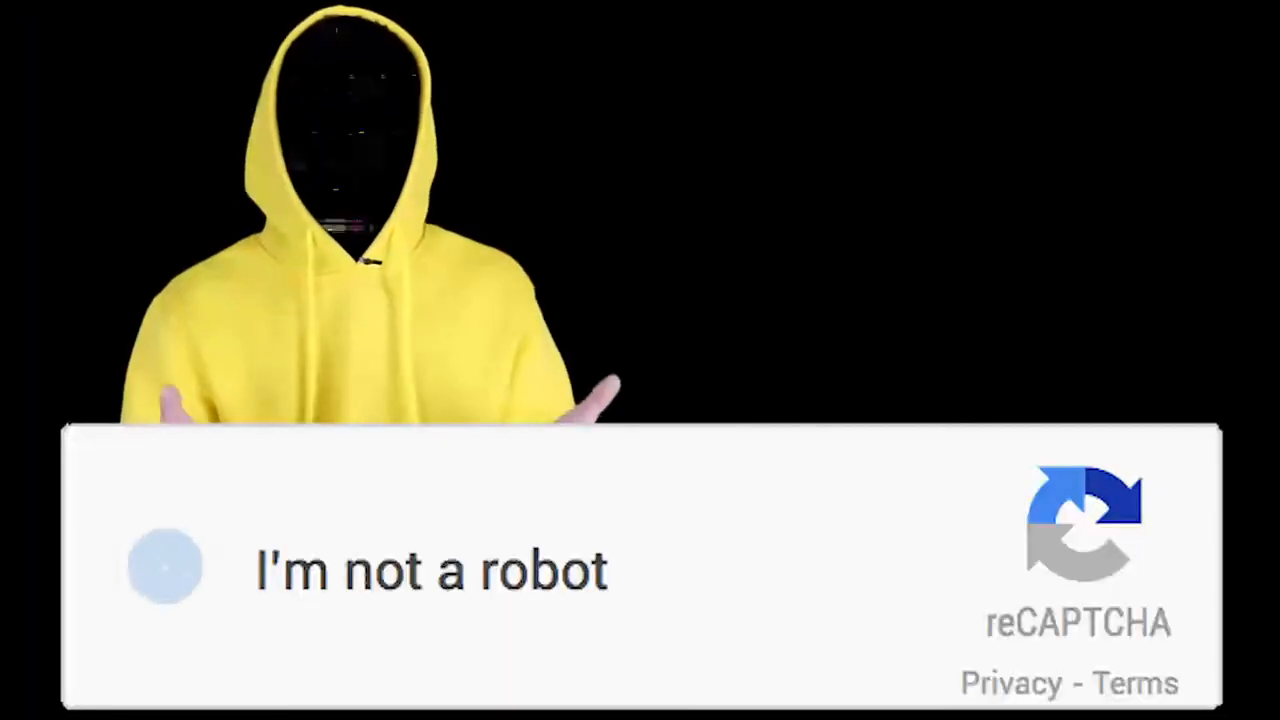
left_click(164, 568)
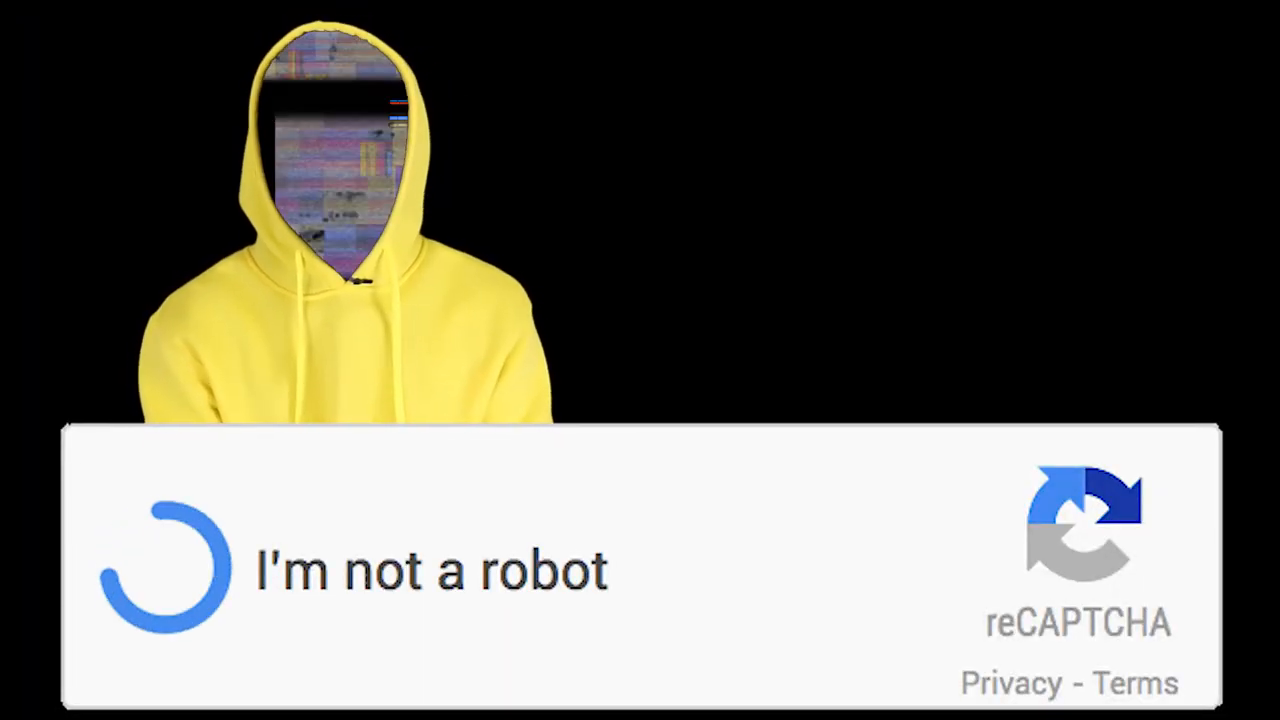
left_click(164, 570)
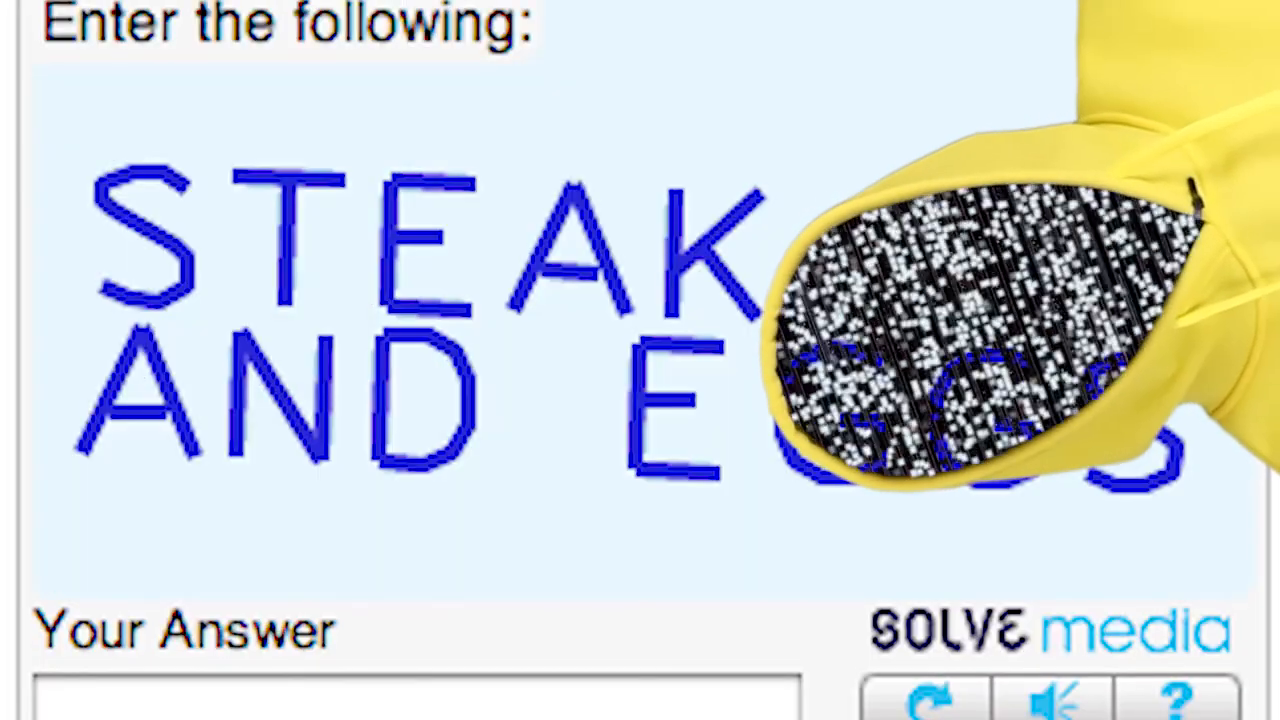
left_click(924, 692)
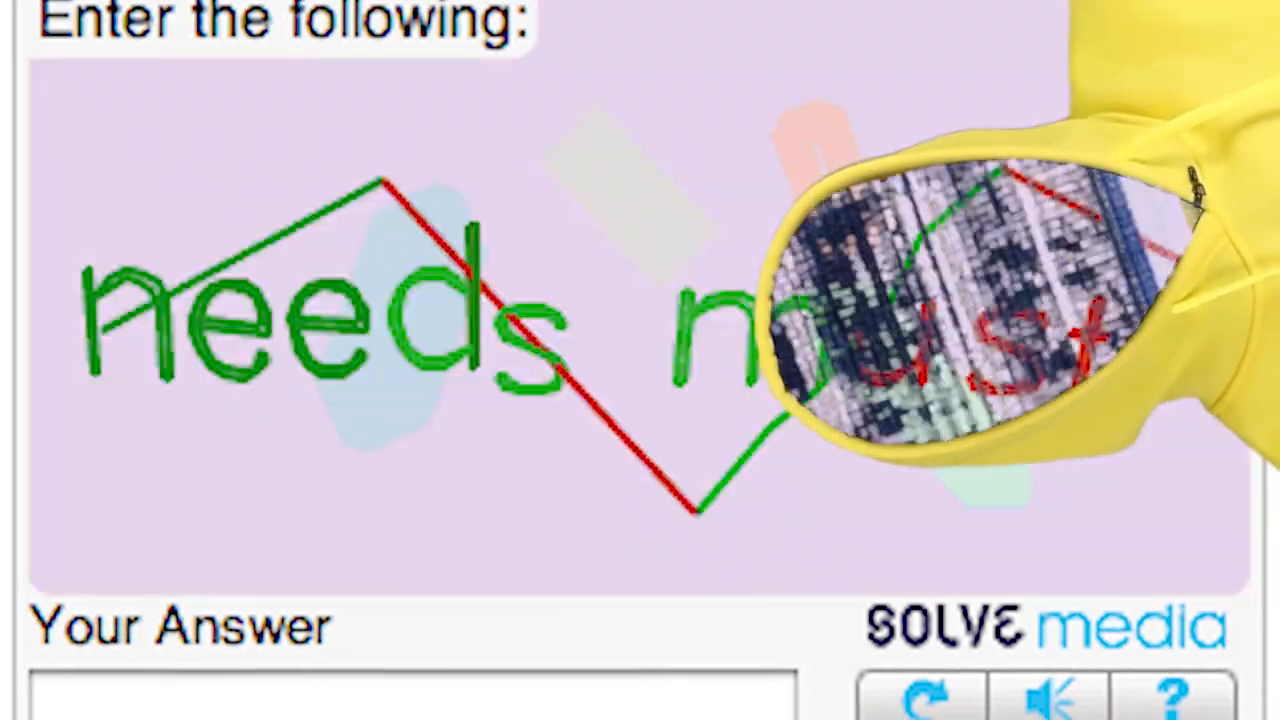
left_click(922, 692)
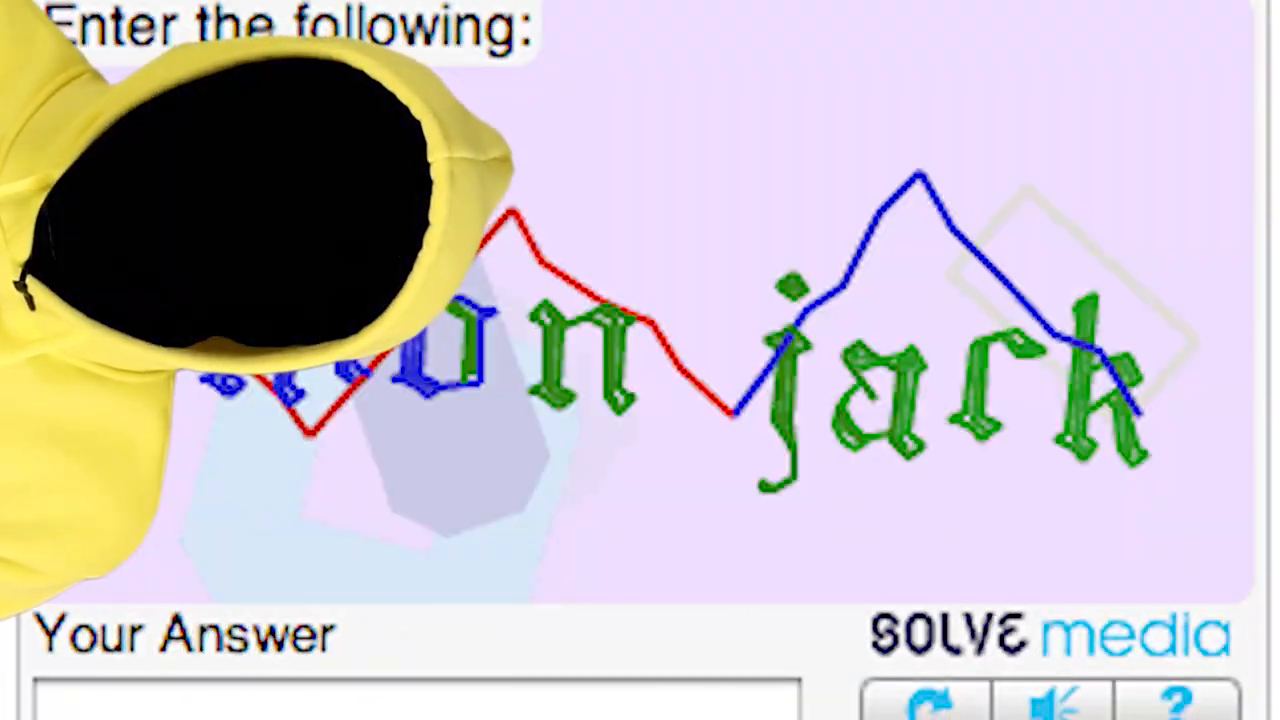